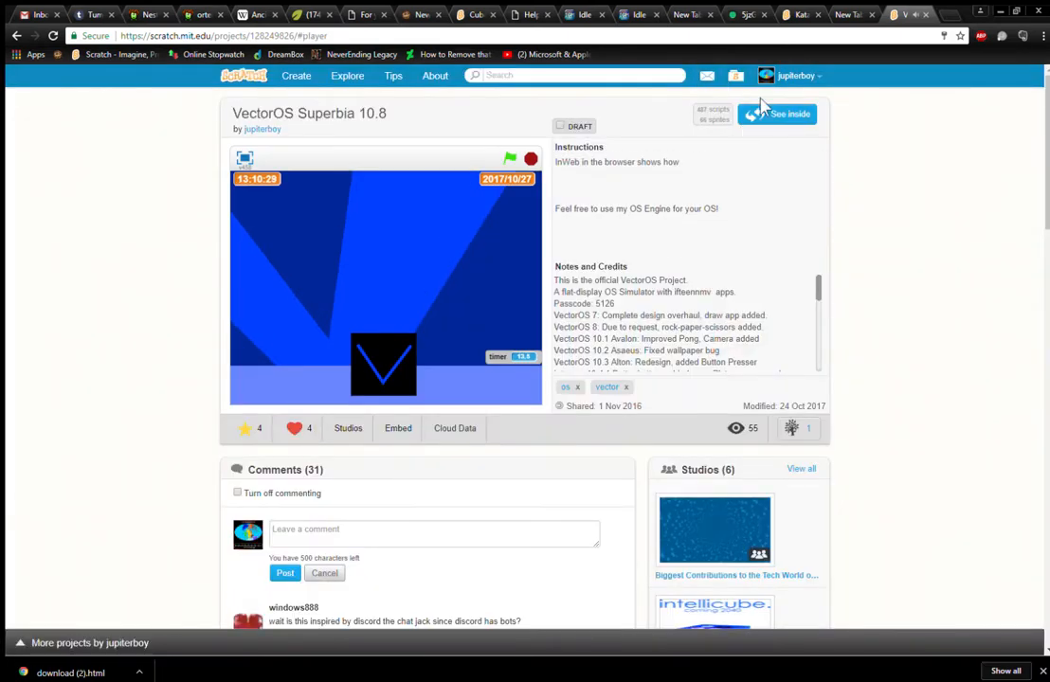
Open the VectorOS Superbia project's inside view and run it fullscreen to the passcode screen
left_click(788, 114)
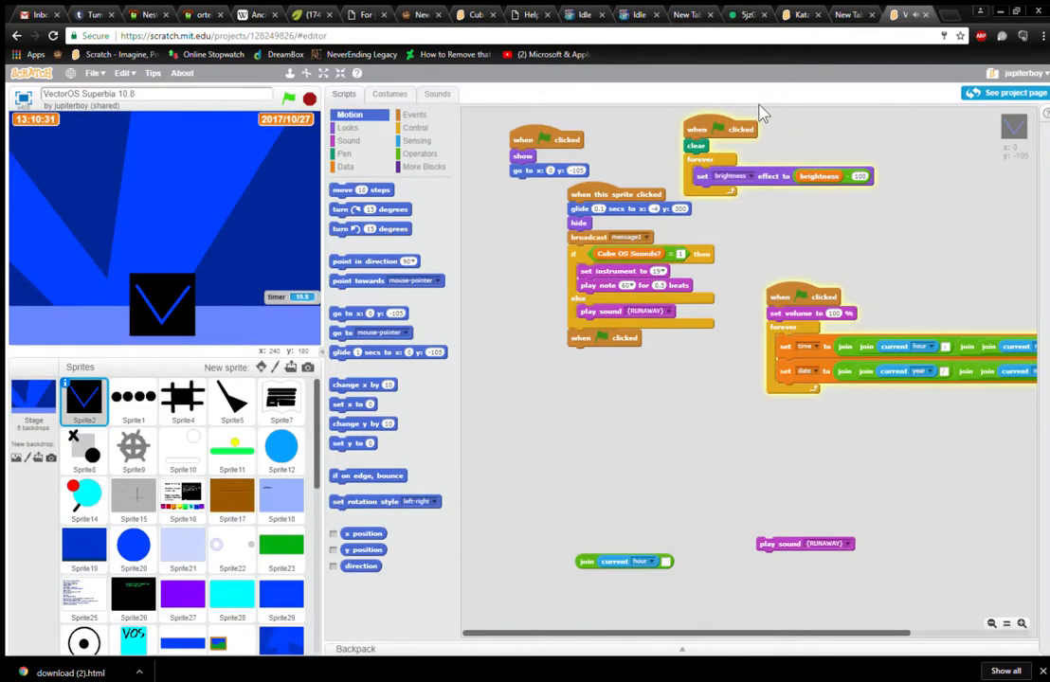
scroll("down", 3)
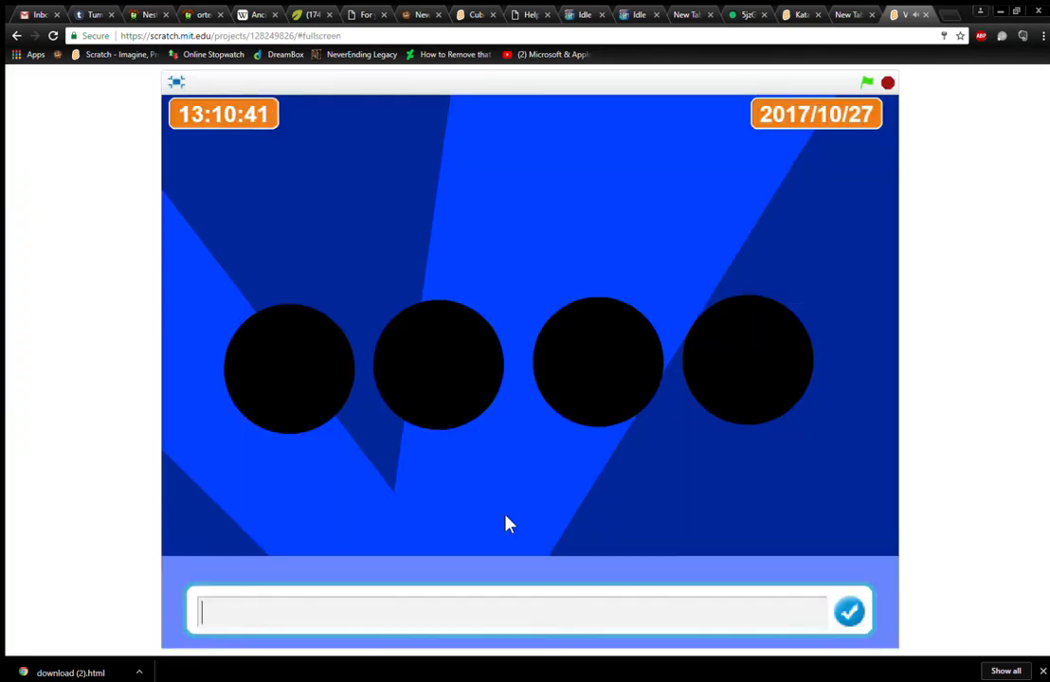
type("5126")
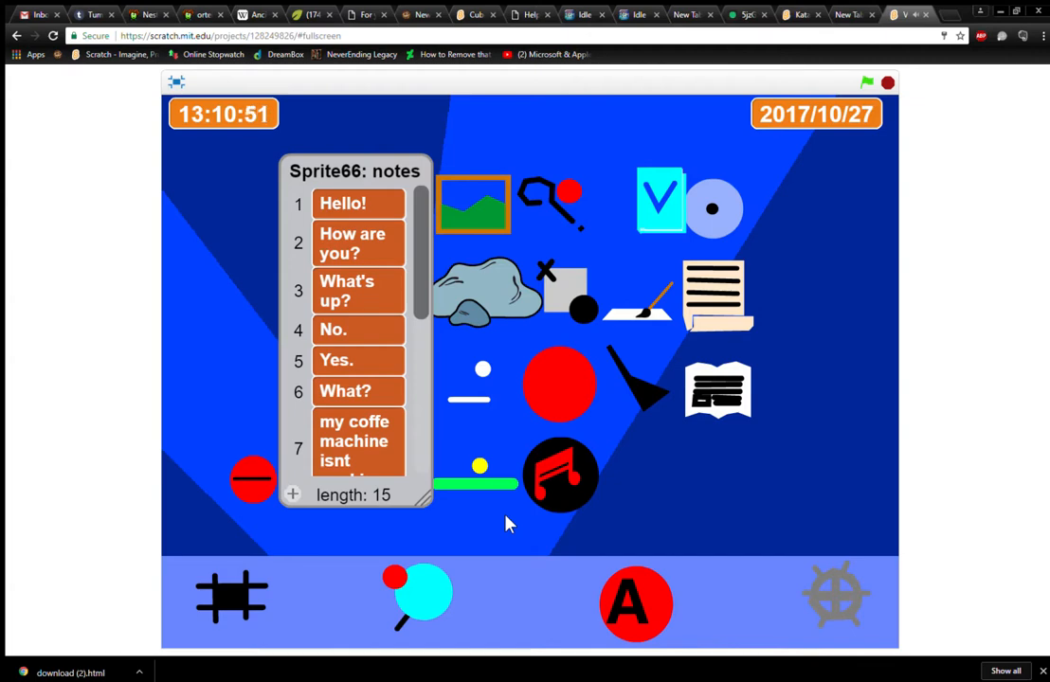
mouse_move(528, 494)
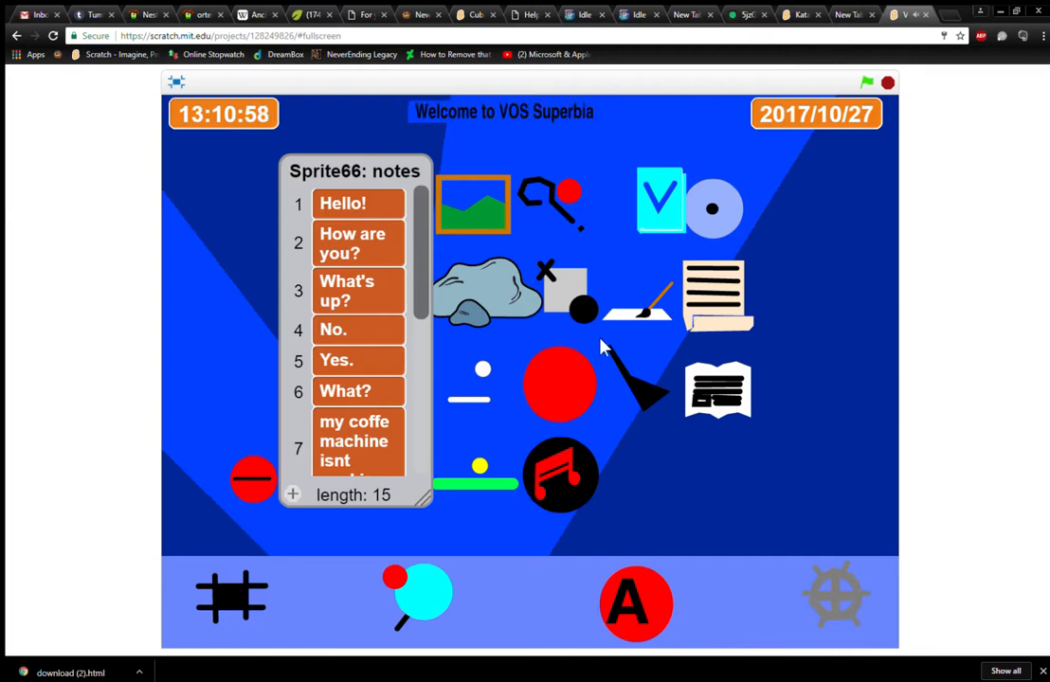
mouse_move(465, 192)
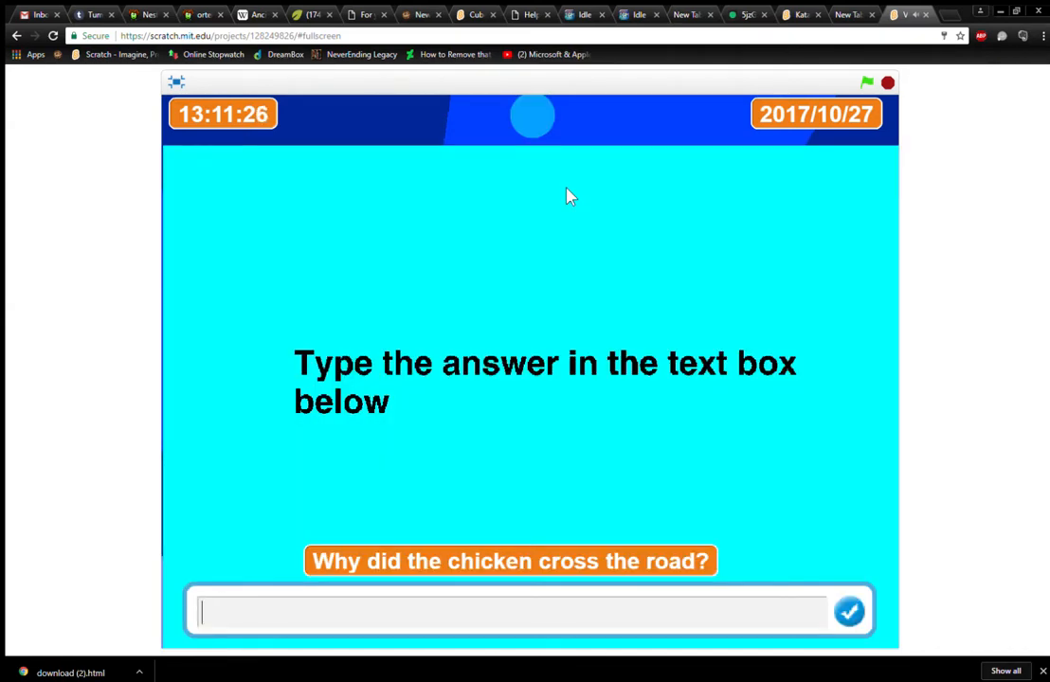
Answer the chicken question with 'To get to t…' and submit it
type("To get to")
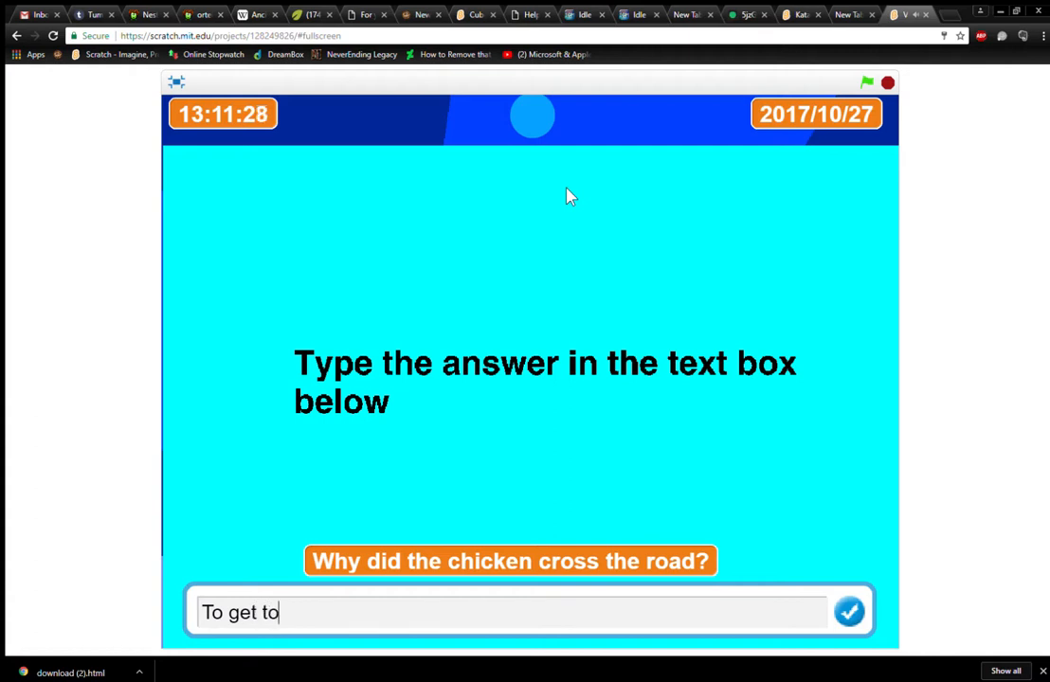
type("the other s")
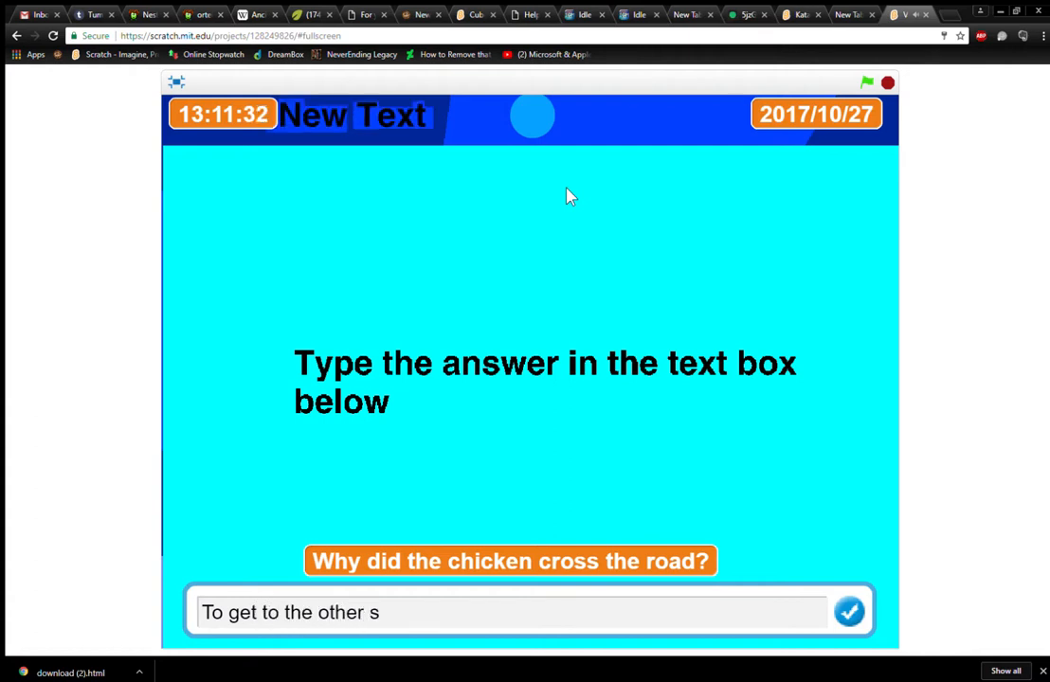
left_click(849, 612)
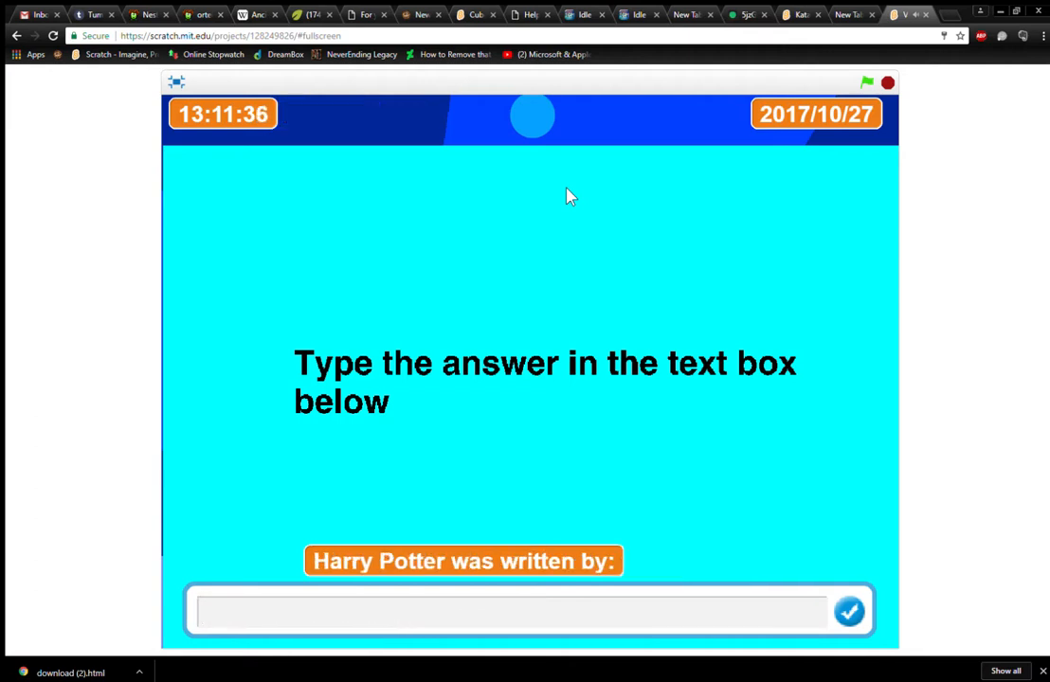
Answer 'J. K. Rowl…' for Harry Potter, then submit the Jovia site answer
type("J. K.")
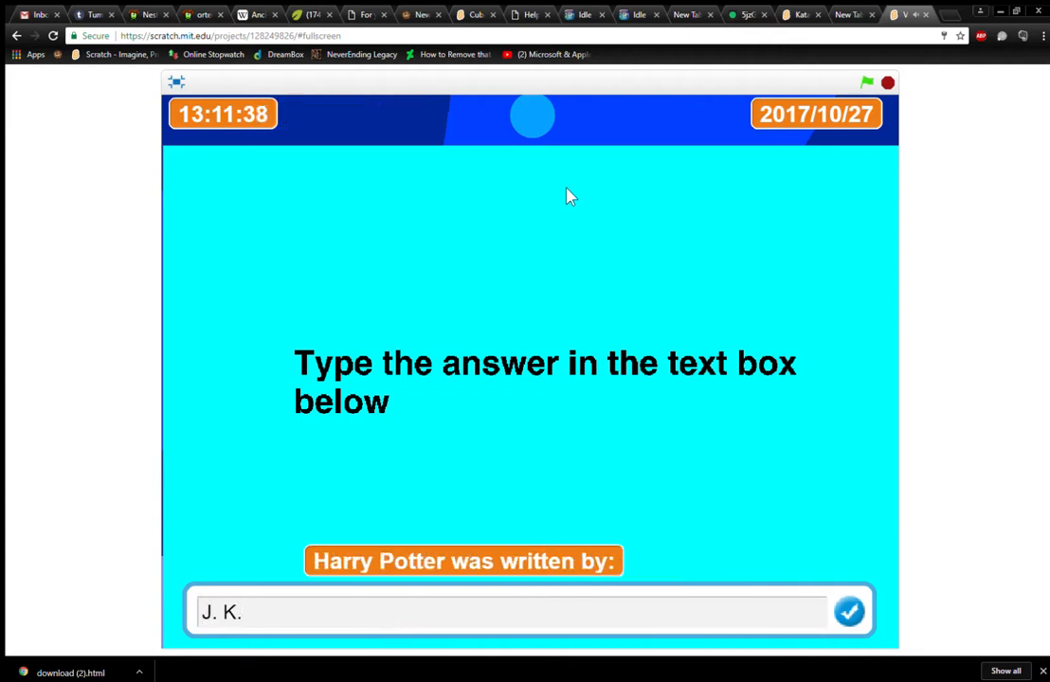
type("Rowl")
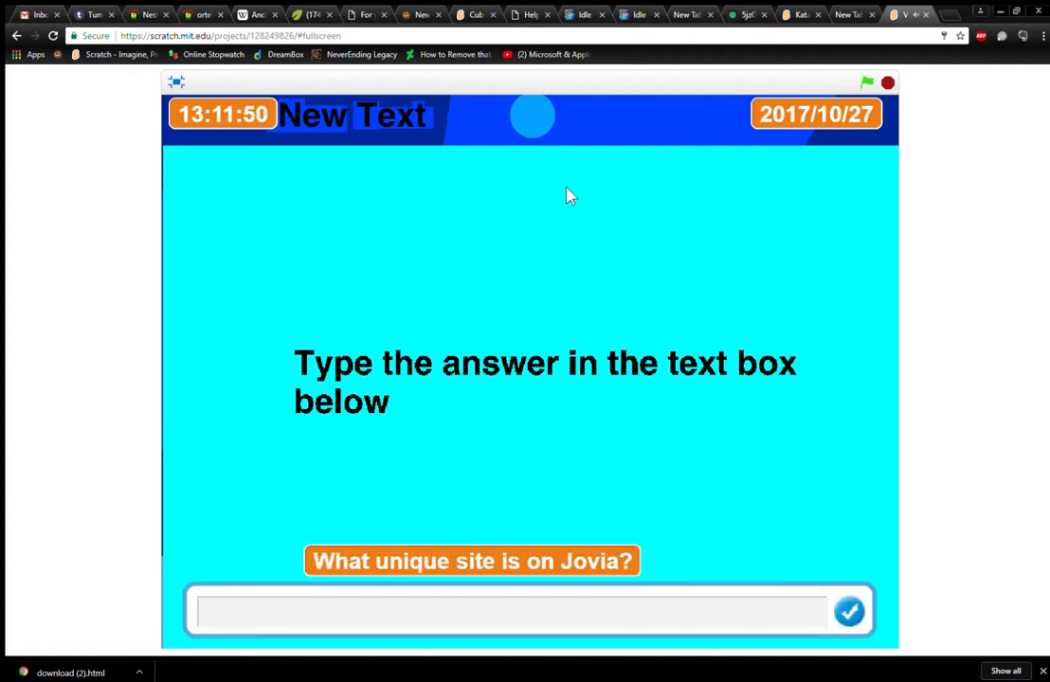
type("In")
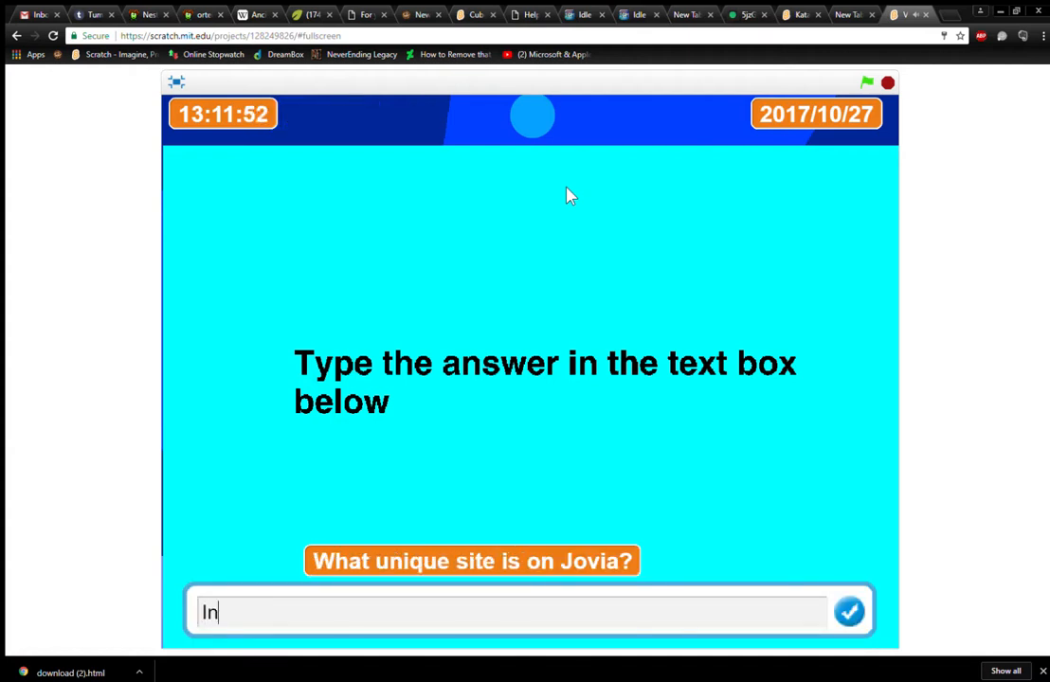
type("We")
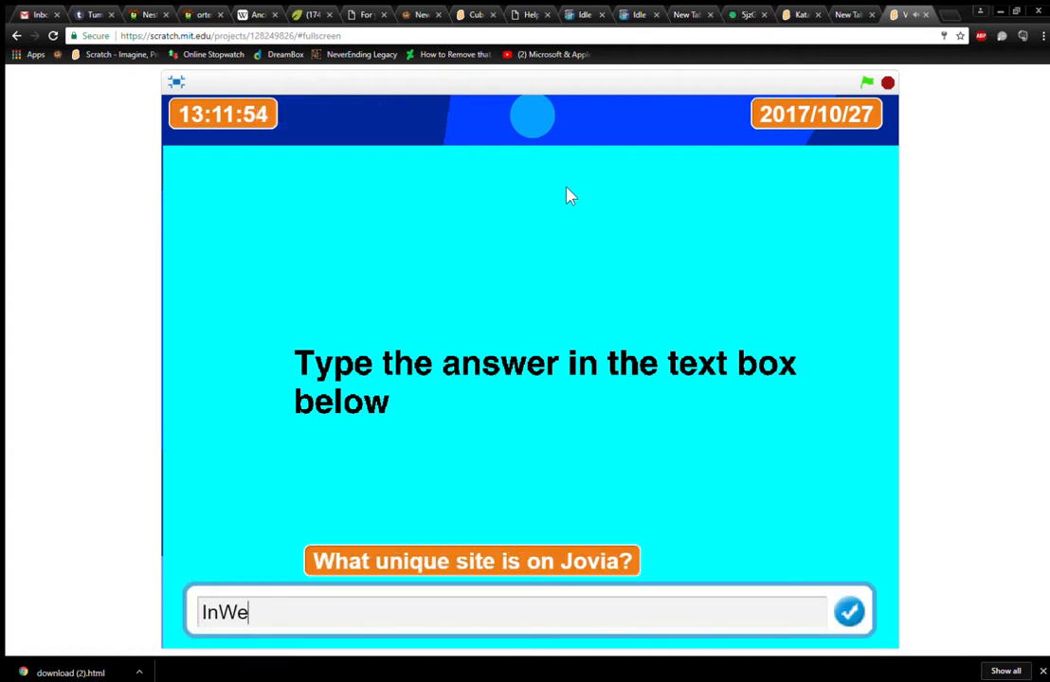
left_click(848, 611)
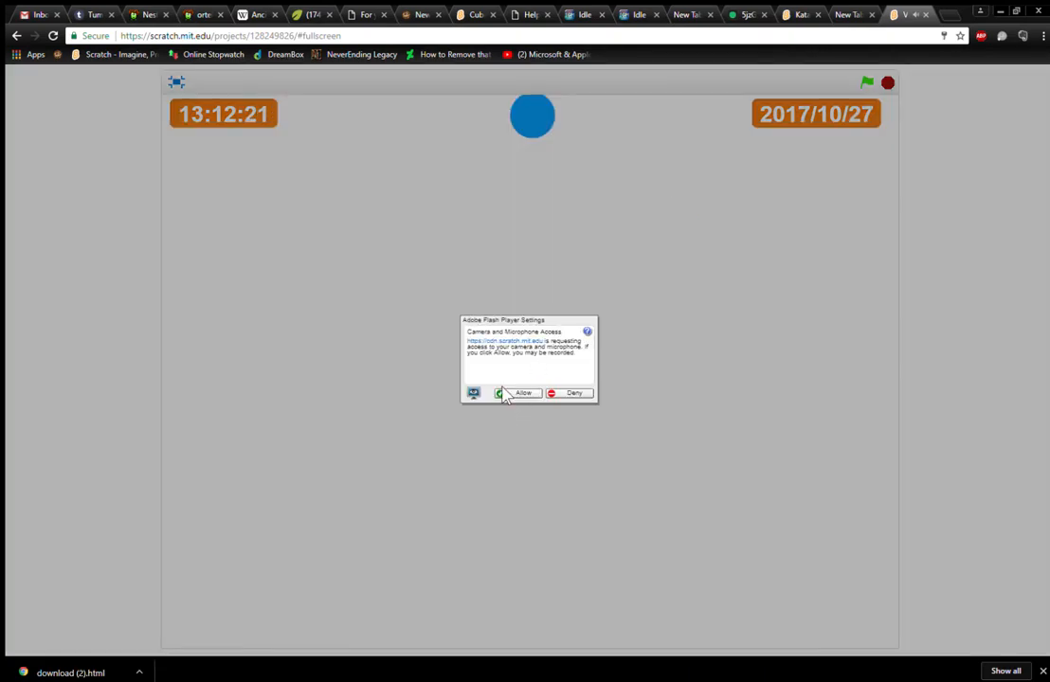
Allow the Flash Player camera and microphone access
left_click(518, 392)
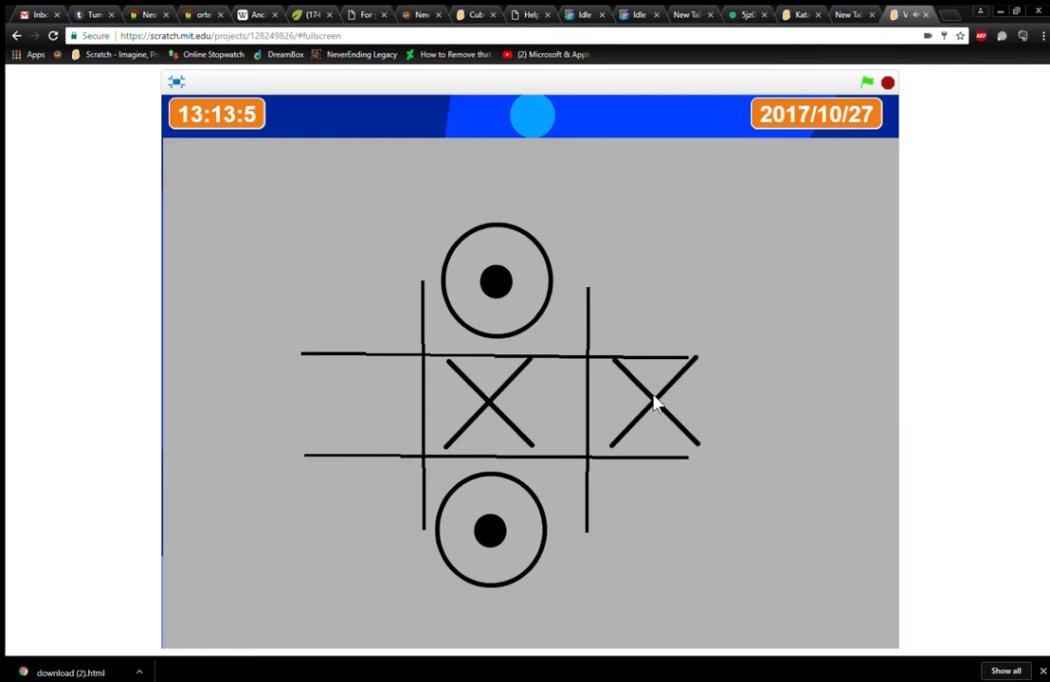
Close the tic-tac-toe game to return to the VectorOS home screen
left_click(355, 412)
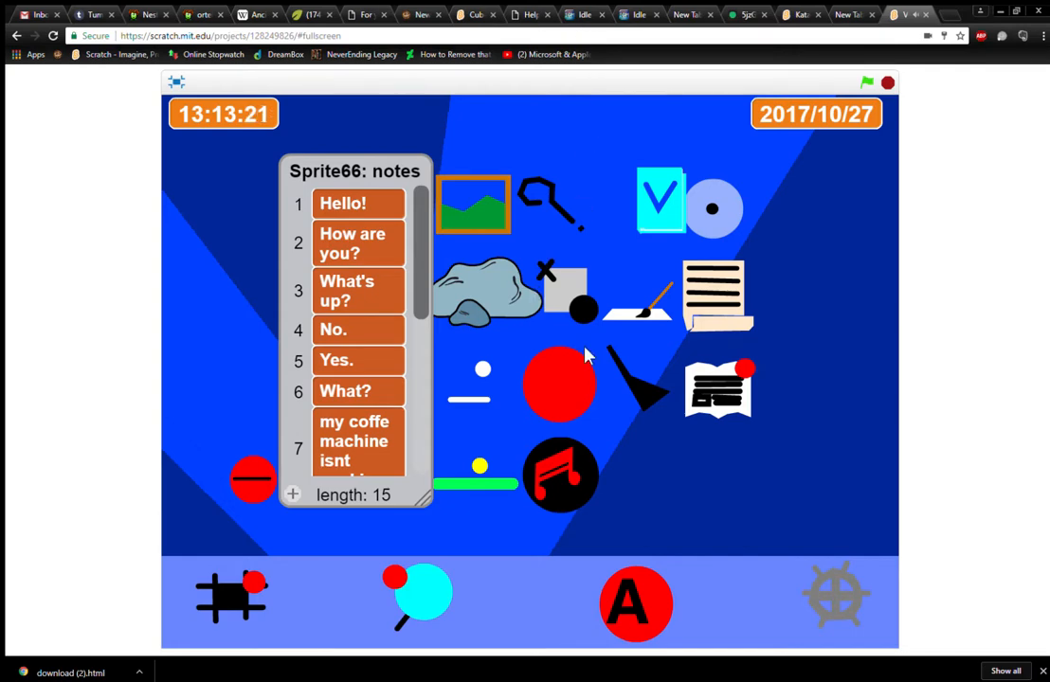
mouse_move(423, 624)
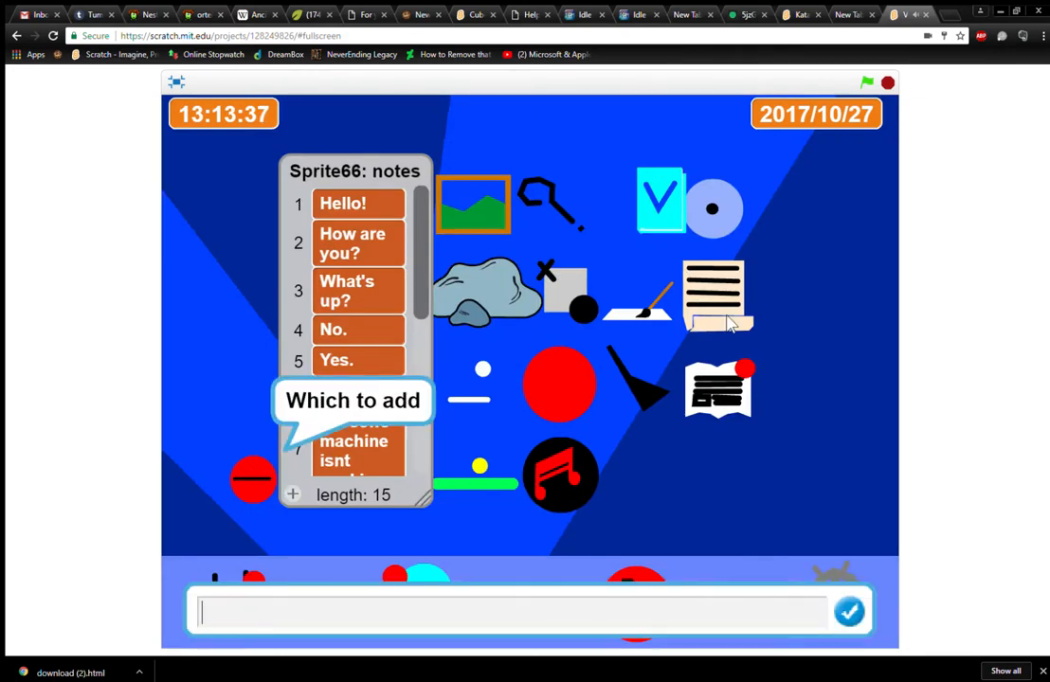
type("Help m")
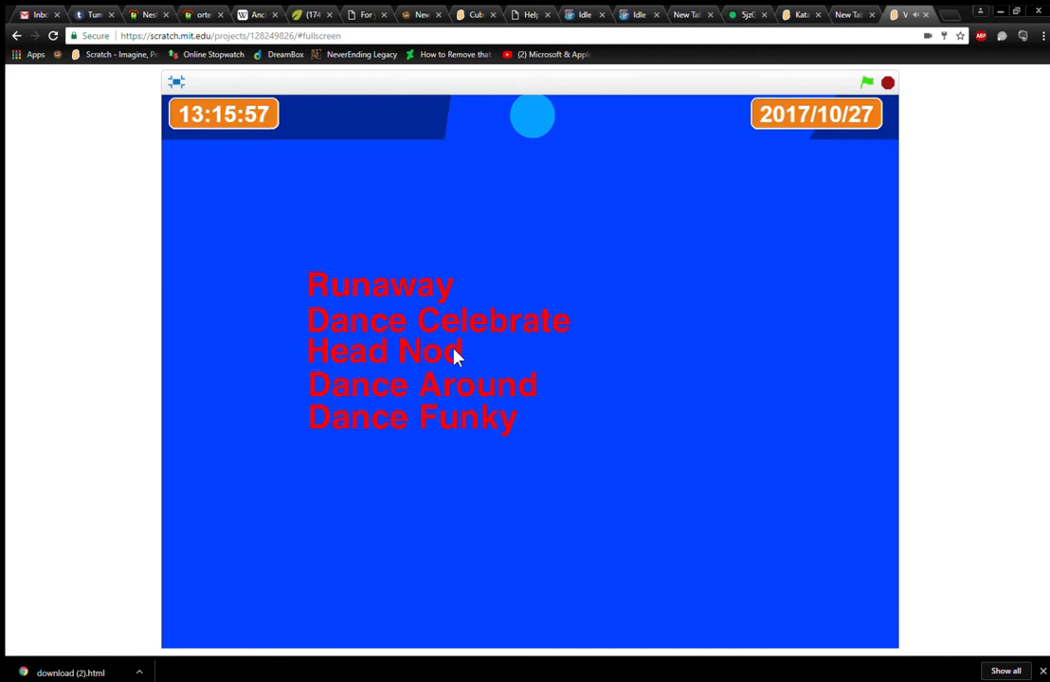
mouse_move(462, 327)
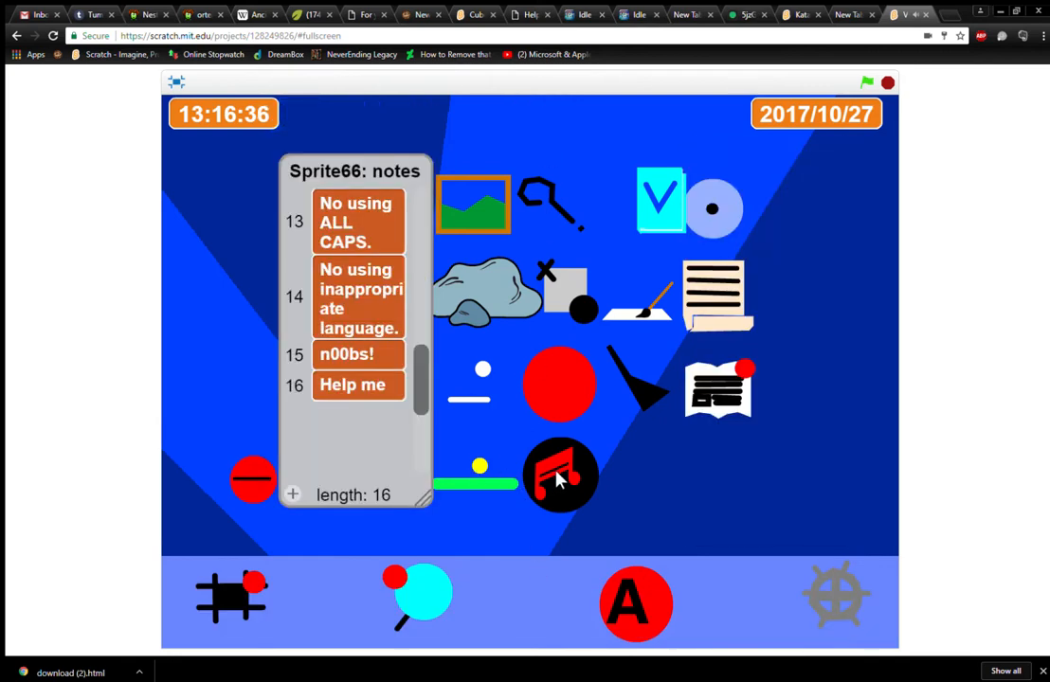
mouse_move(412, 611)
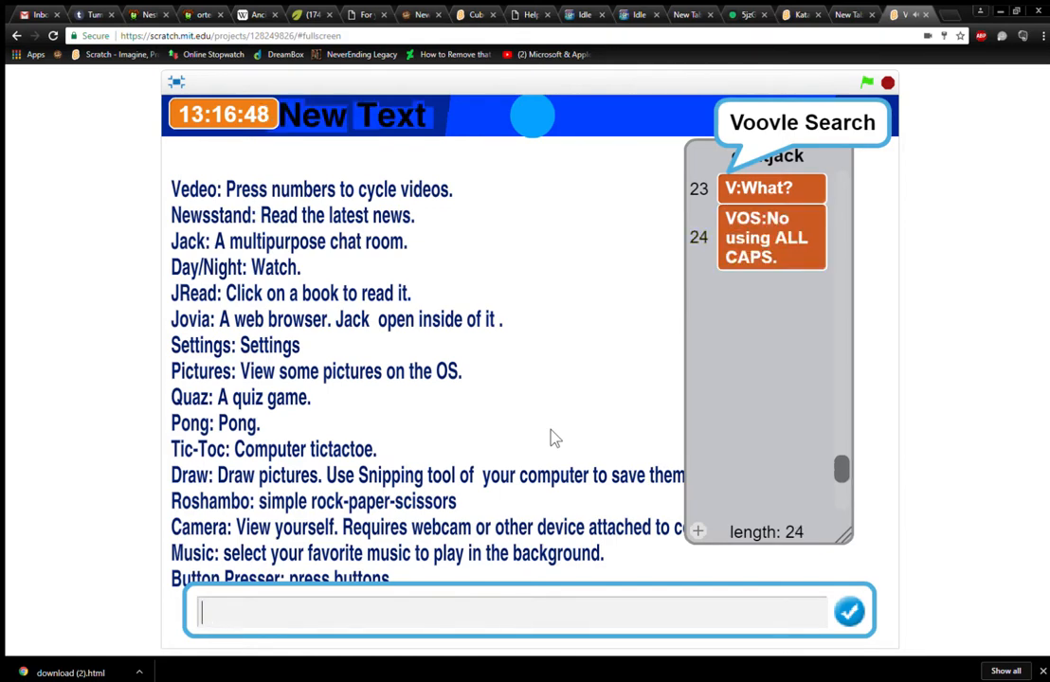
Search Voovle for 'vecto', then 'vectoros', reaching the Vector.com official site
type("V")
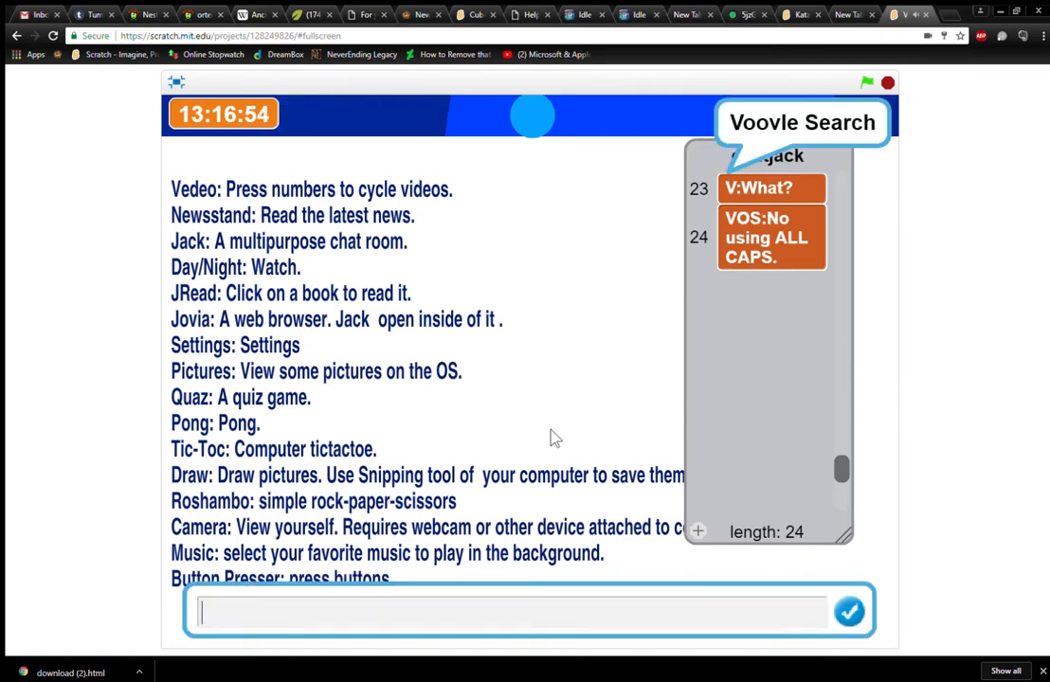
type("vecto")
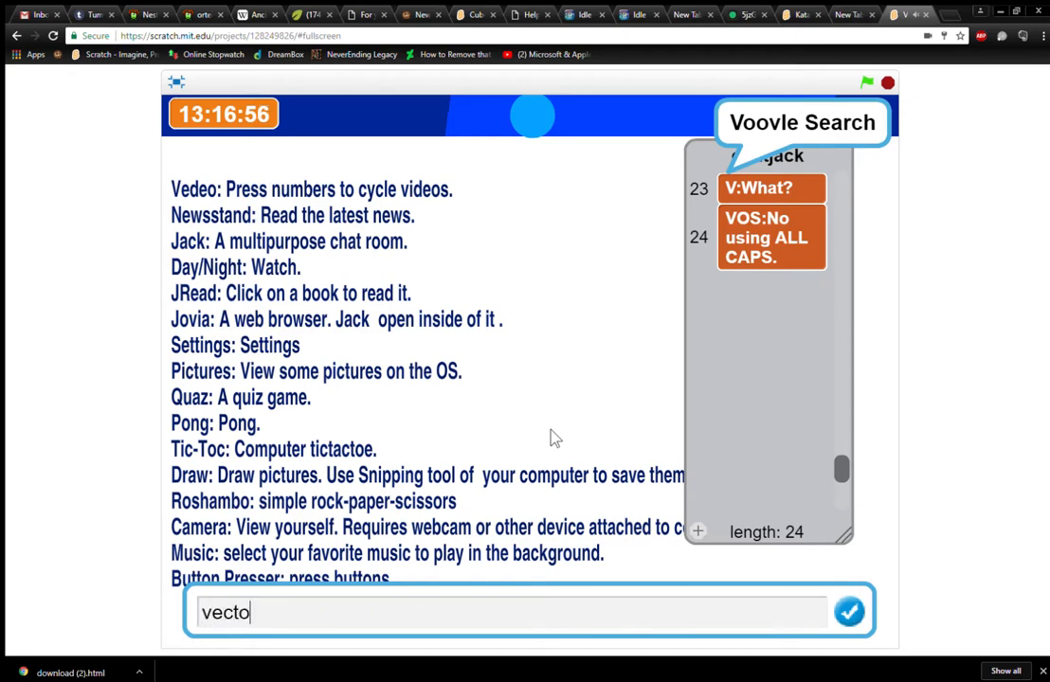
left_click(849, 611)
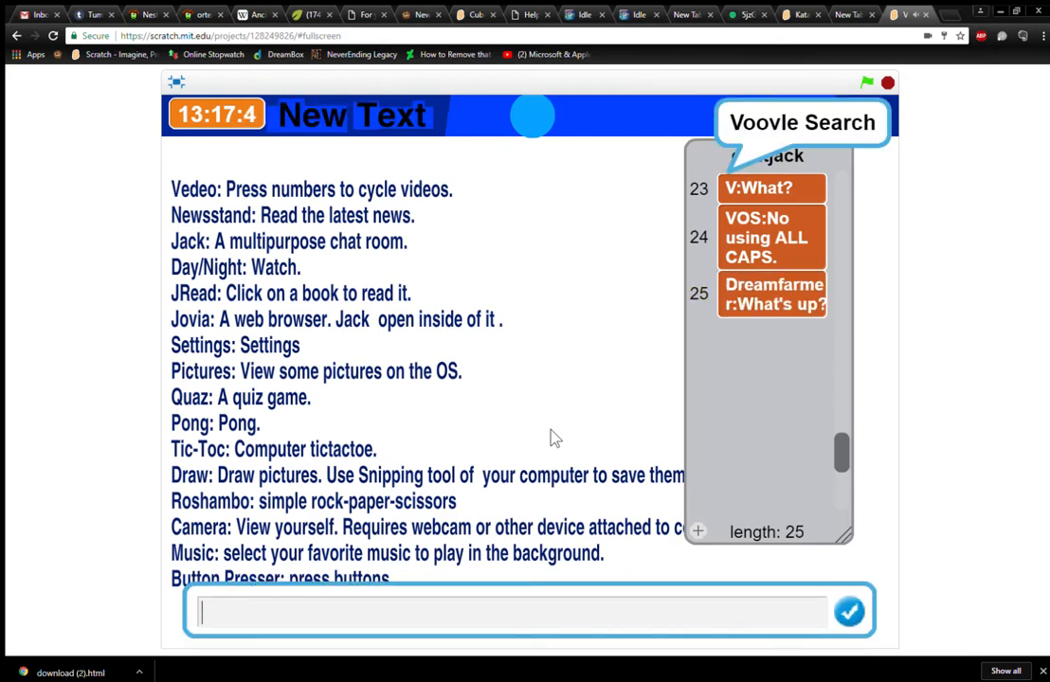
type("vectoros")
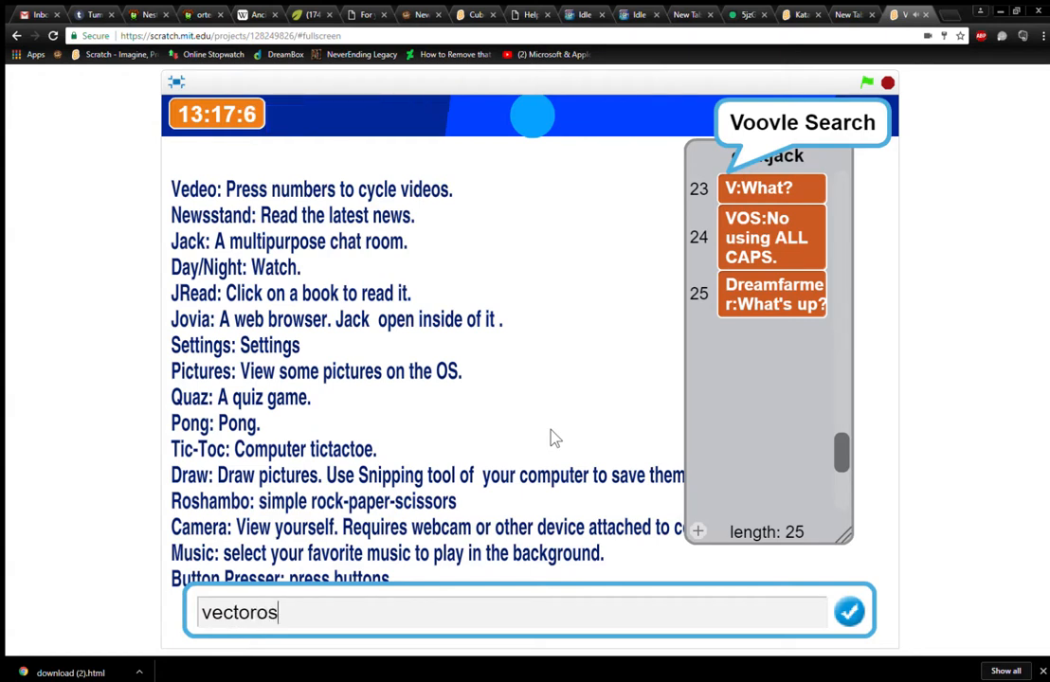
left_click(849, 613)
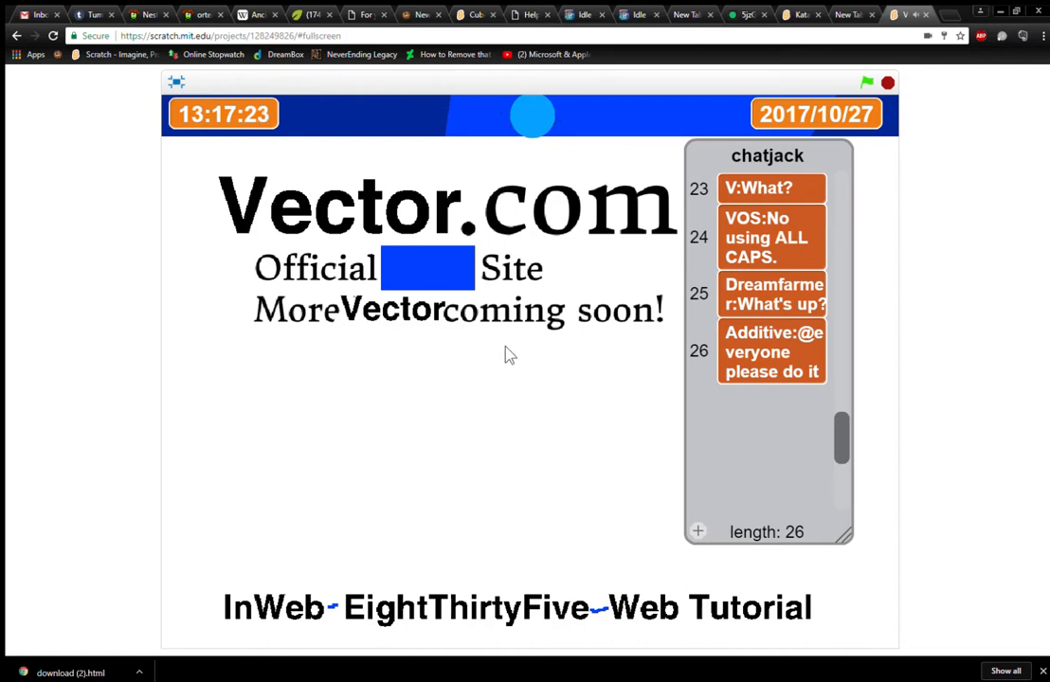
mouse_move(477, 302)
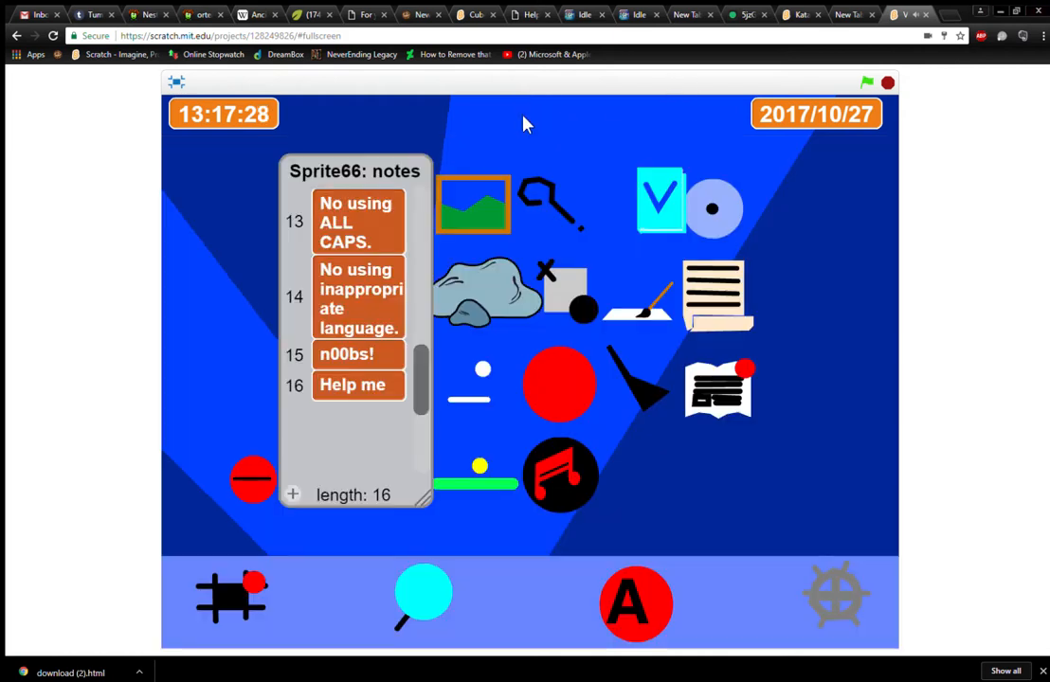
mouse_move(603, 582)
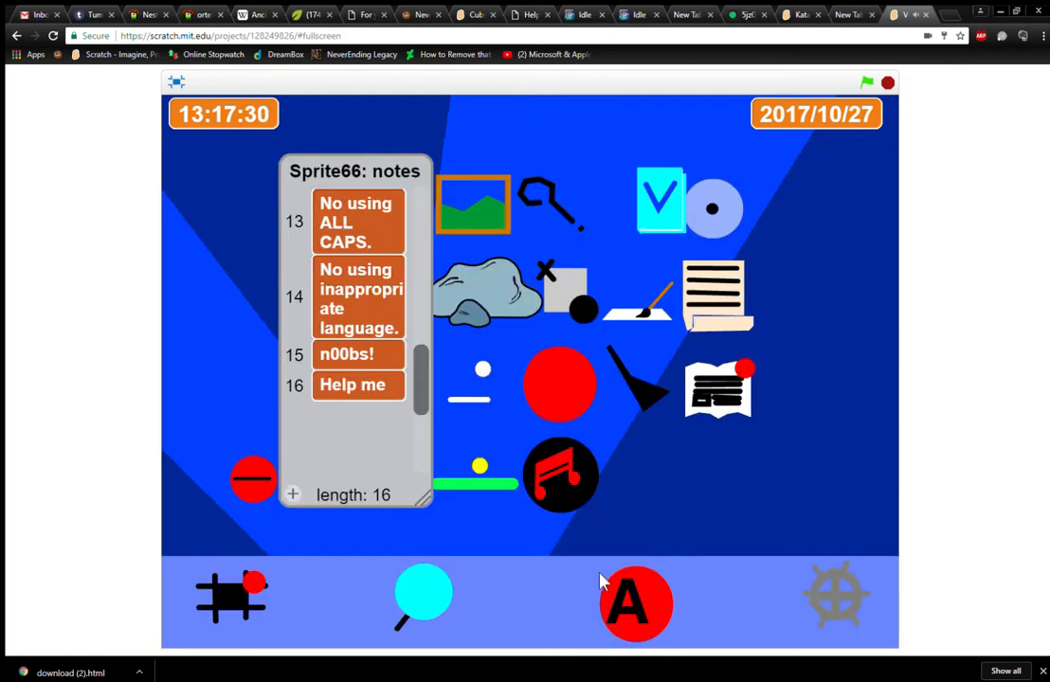
Open the Settings app from the VectorOS desktop
left_click(636, 604)
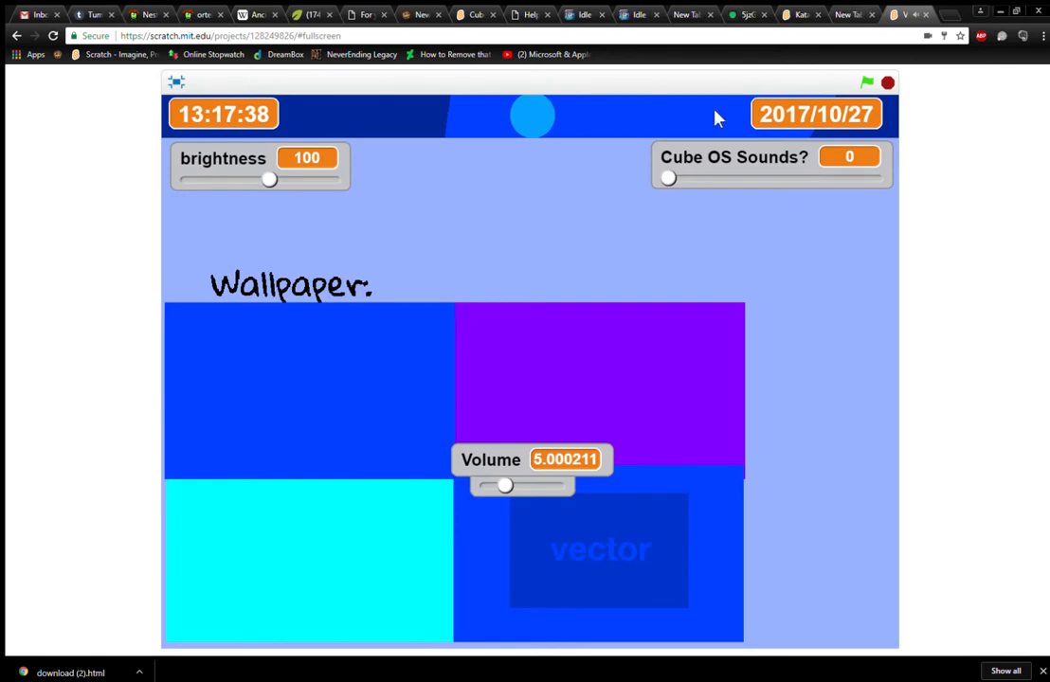
Exit the settings screen back to the VectorOS home screen of apps
left_click_drag(667, 178, 872, 179)
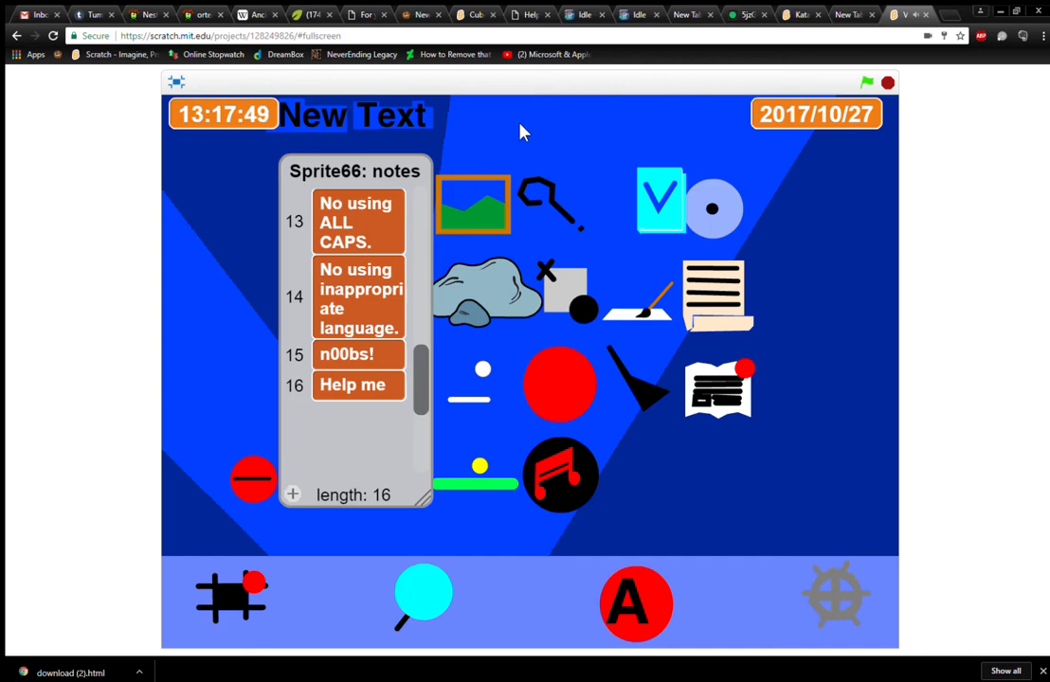
mouse_move(921, 59)
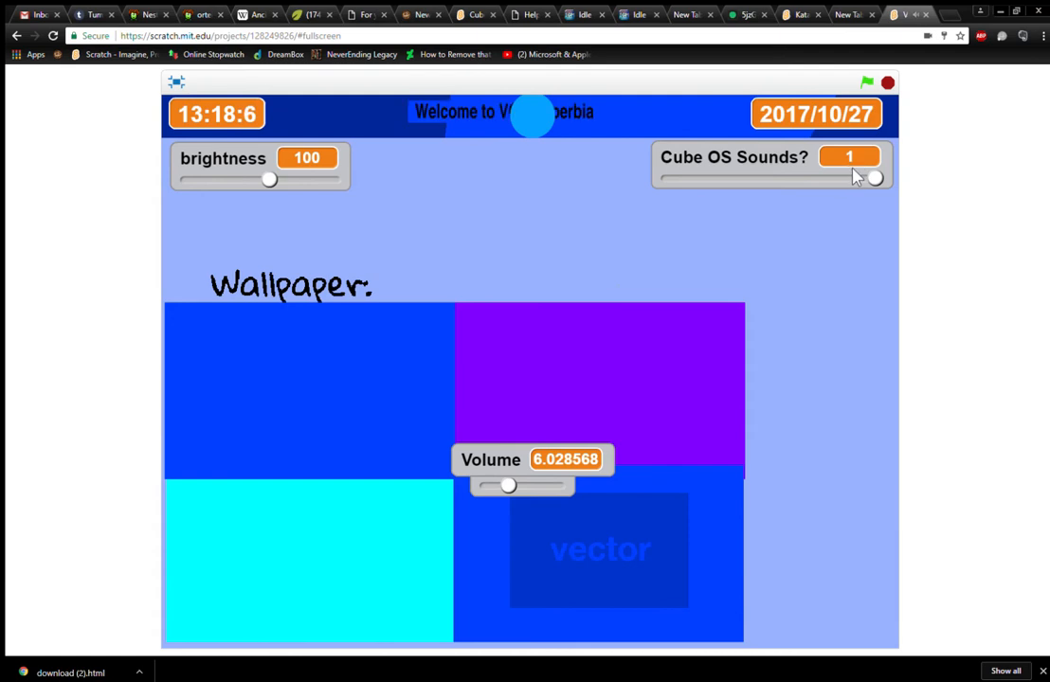
Turn Cube OS Sounds off, set volume near 20, and enter note 1 to delete
left_click_drag(872, 177, 668, 178)
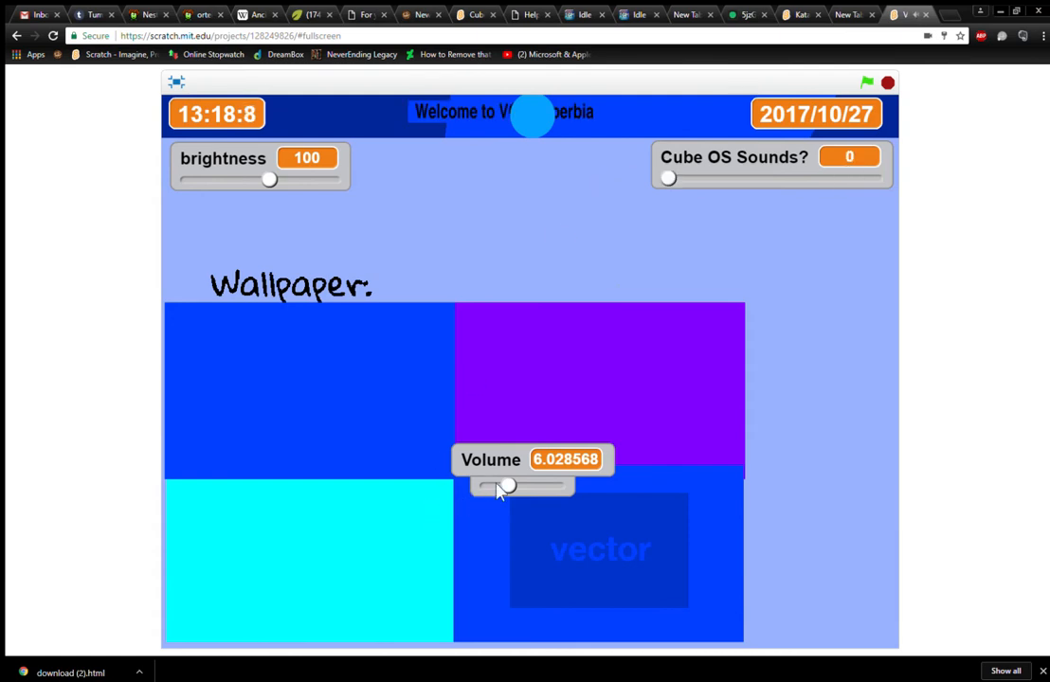
left_click_drag(507, 485, 519, 485)
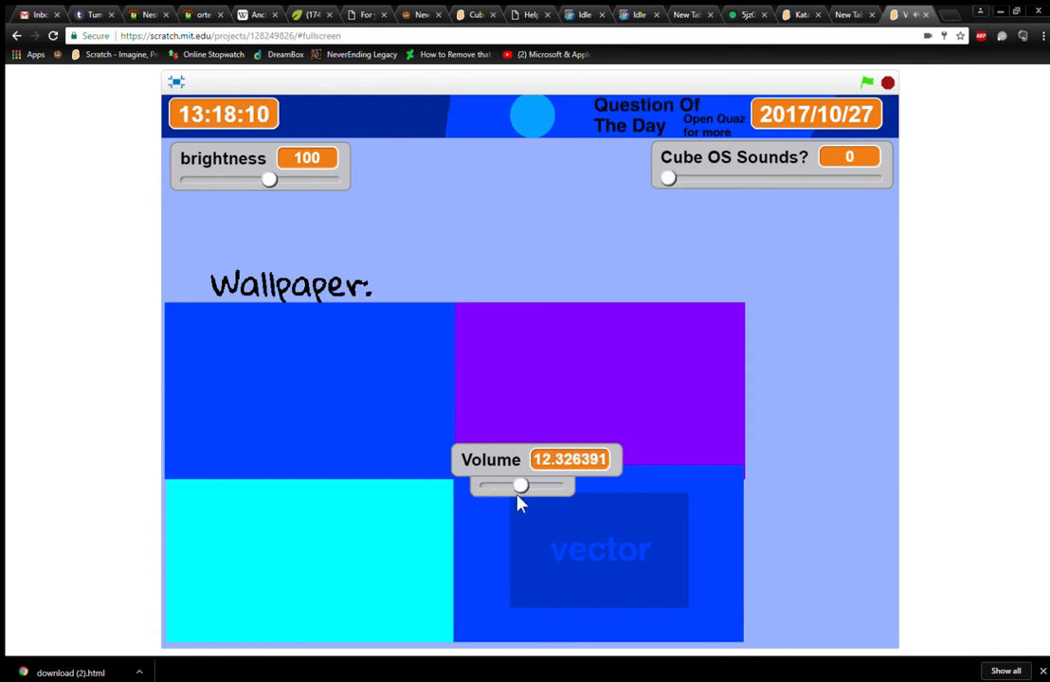
left_click_drag(519, 486, 568, 486)
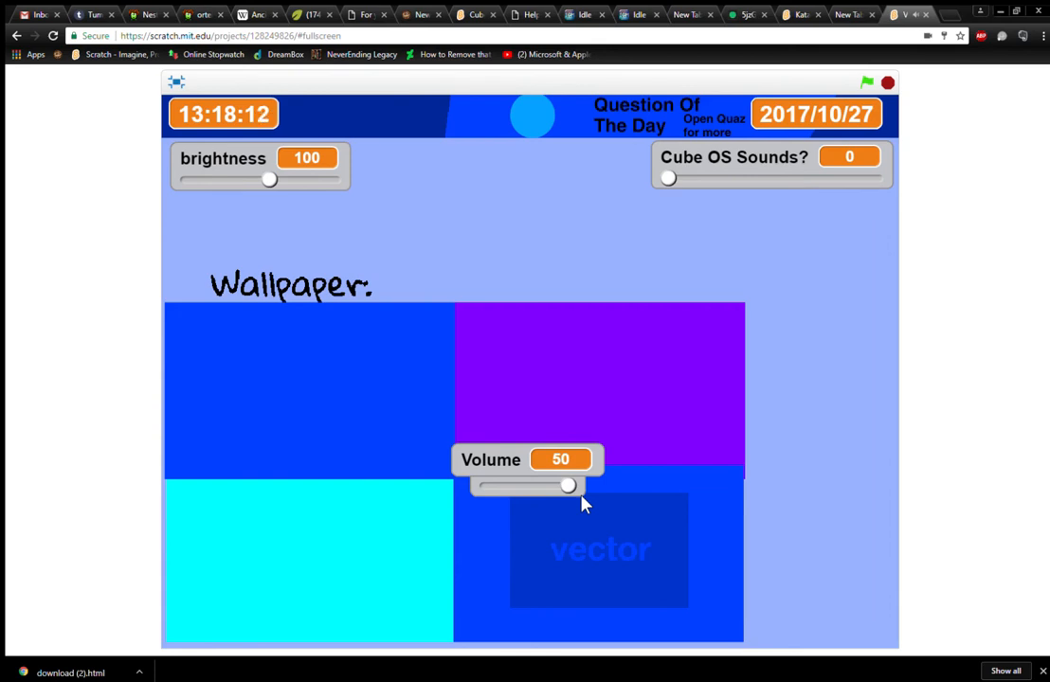
left_click_drag(567, 485, 487, 486)
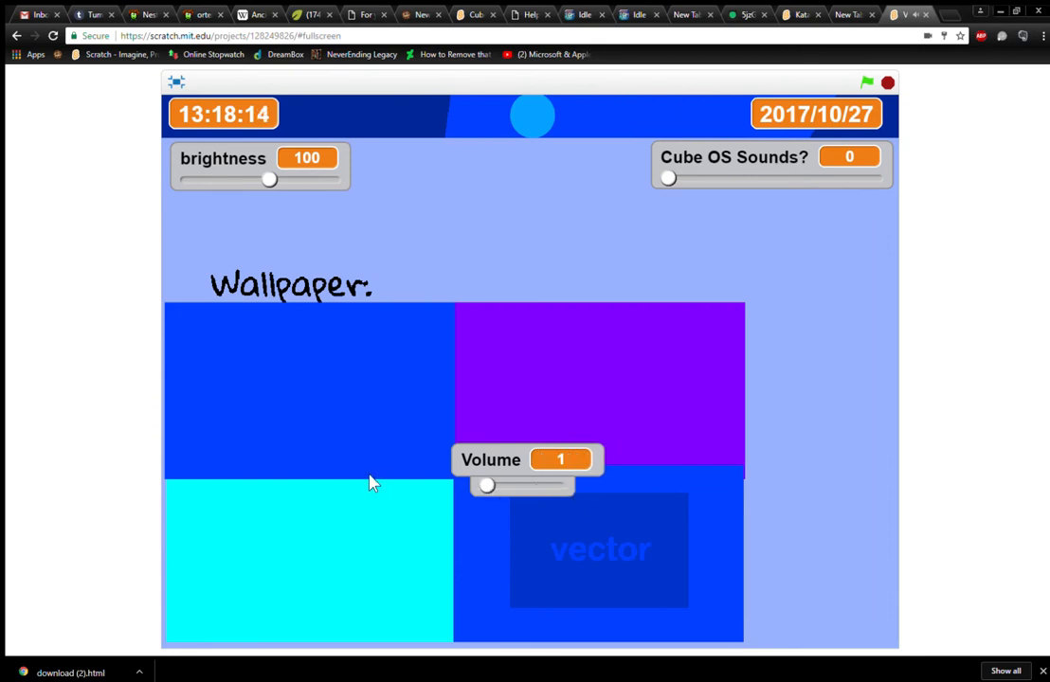
left_click_drag(487, 485, 525, 485)
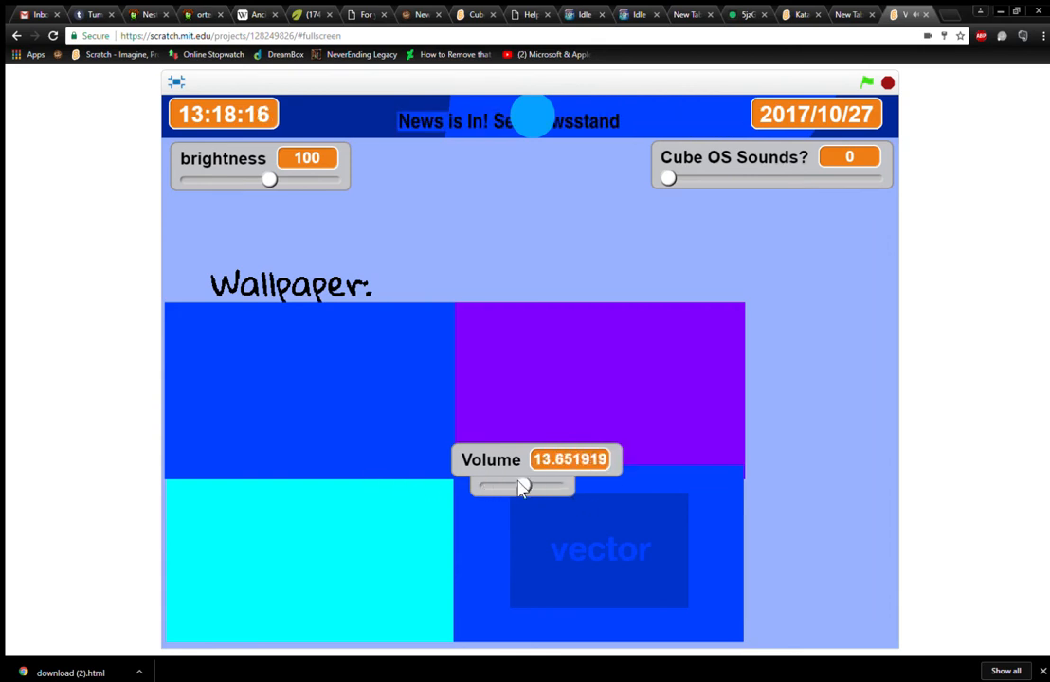
left_click_drag(520, 486, 534, 486)
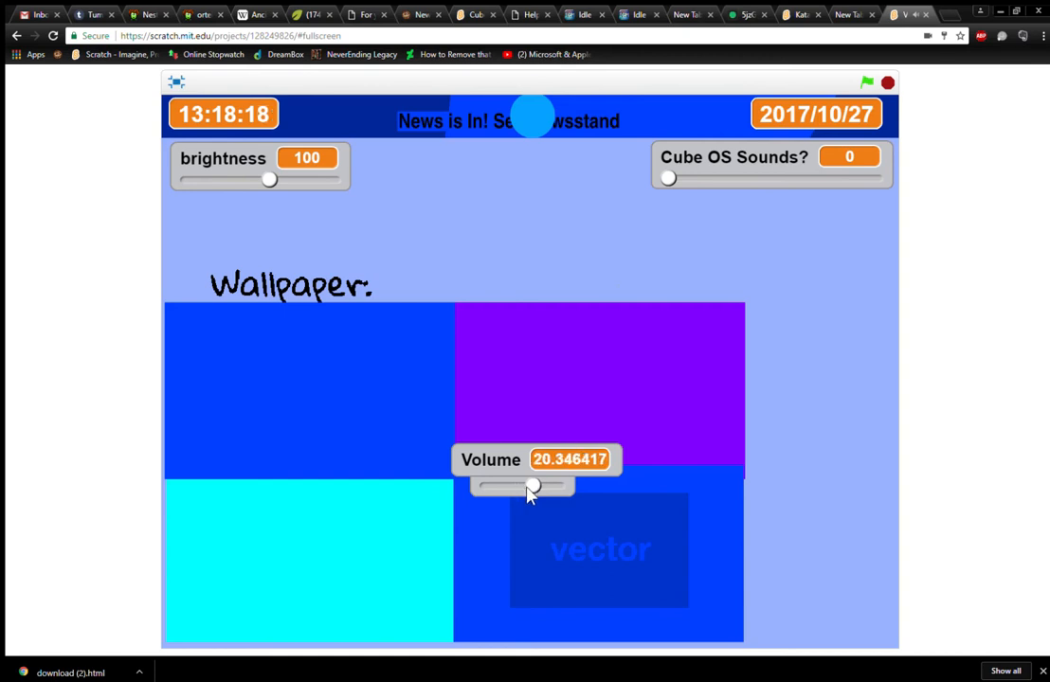
mouse_move(530, 354)
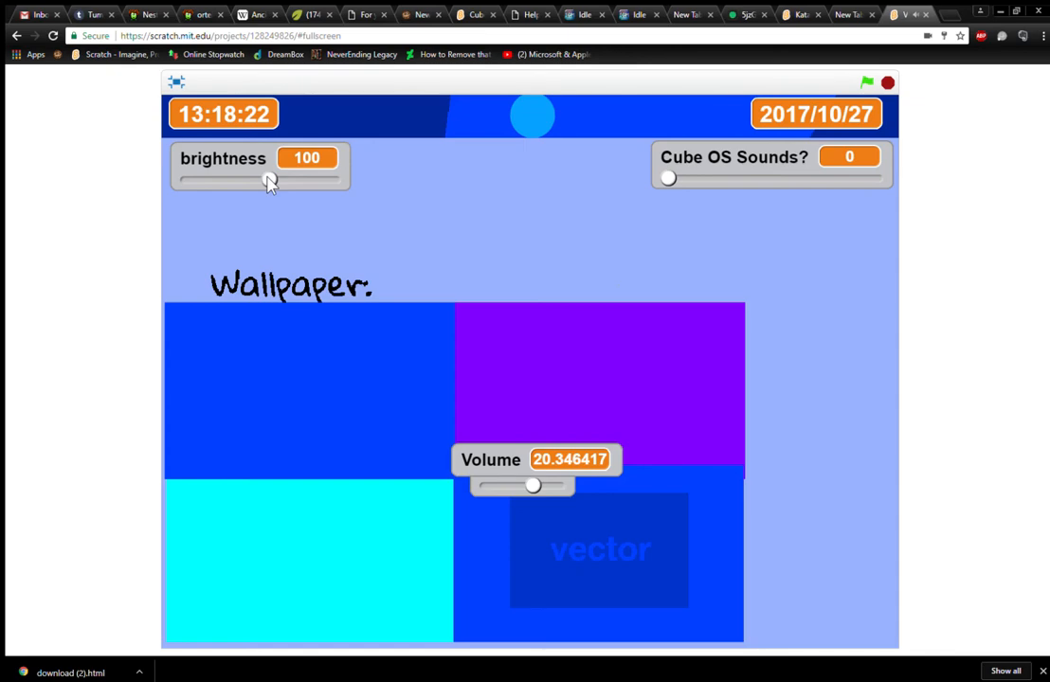
left_click_drag(268, 180, 226, 179)
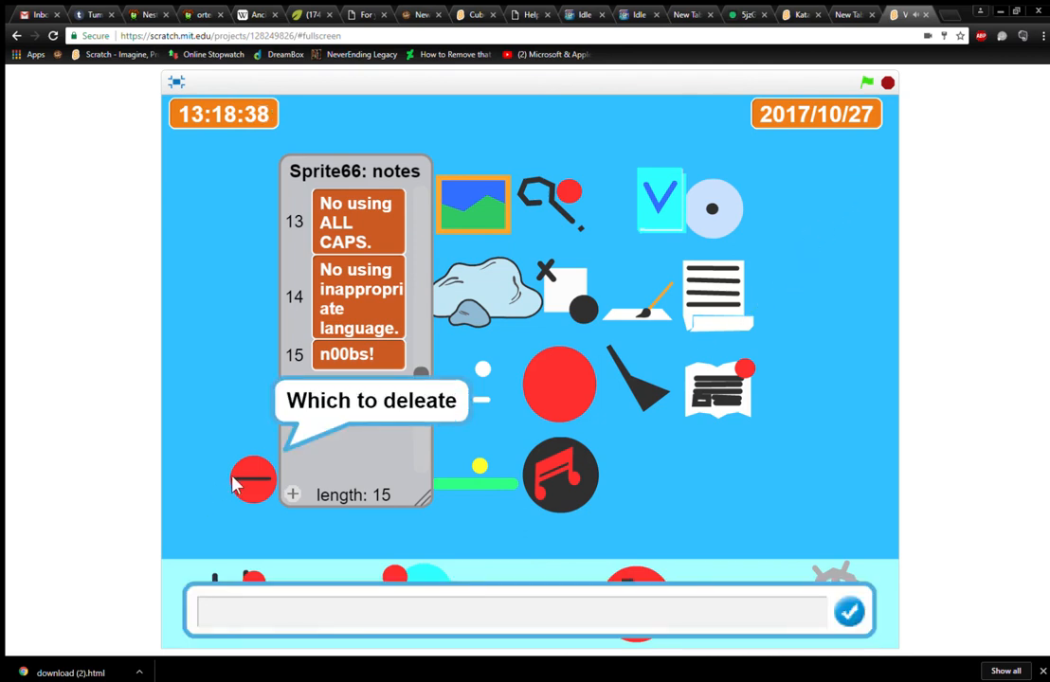
type("1")
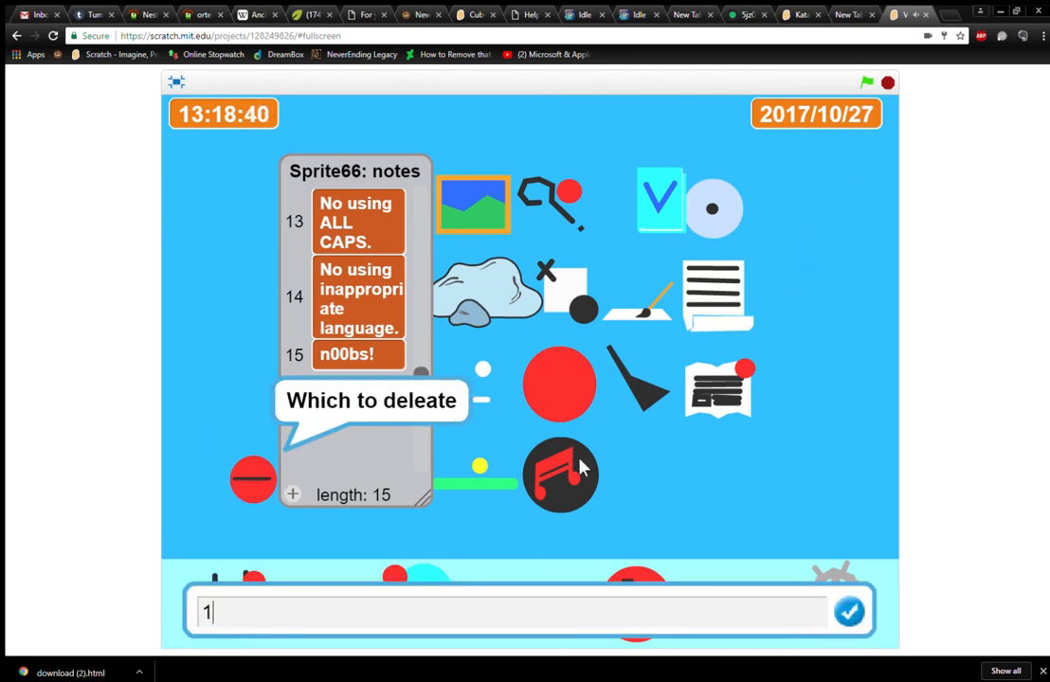